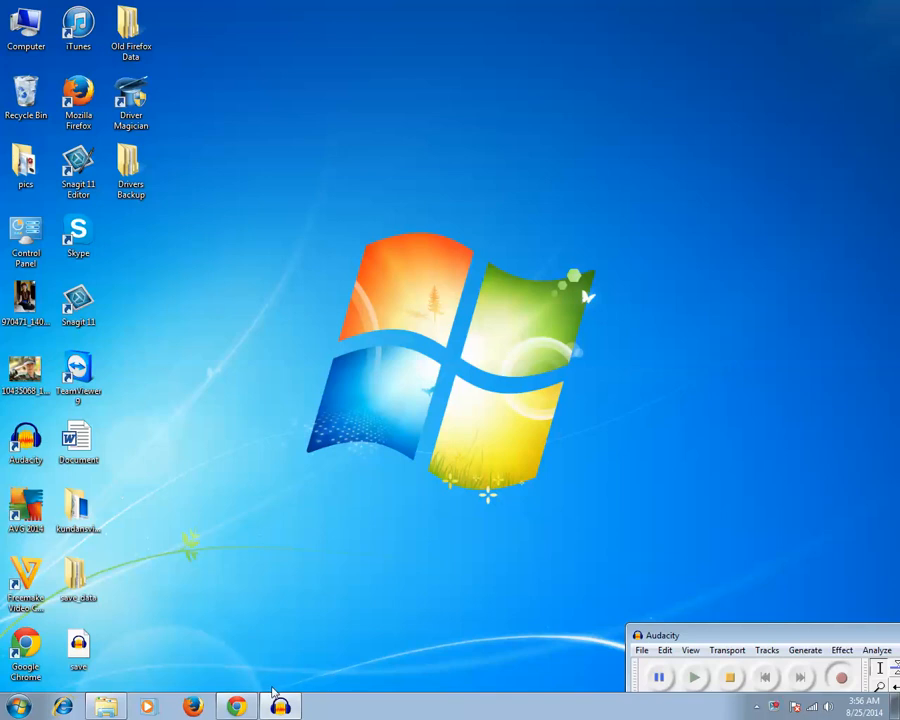
# Launch Google Chrome from the desktop shortcut so the Google homepage appears
pyautogui.click(234, 708)
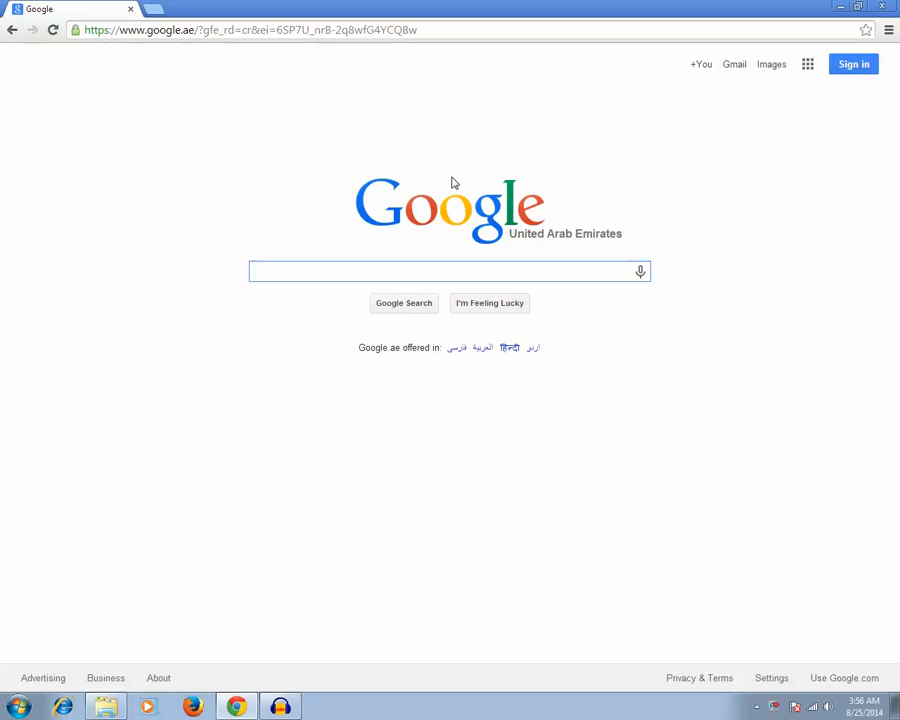
pyautogui.moveTo(522, 164)
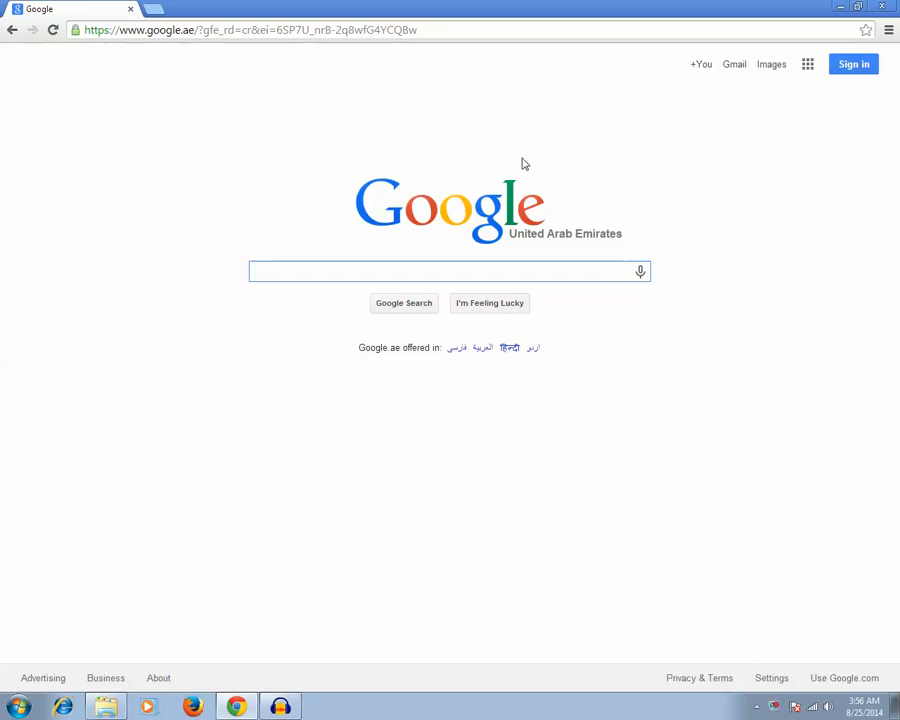
pyautogui.moveTo(492, 116)
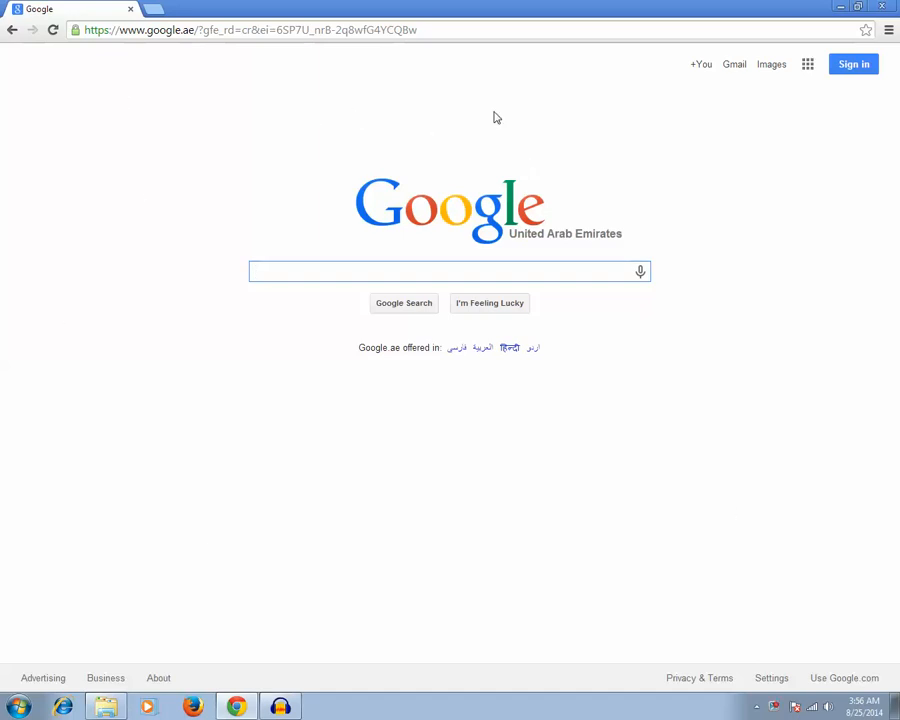
pyautogui.moveTo(756, 112)
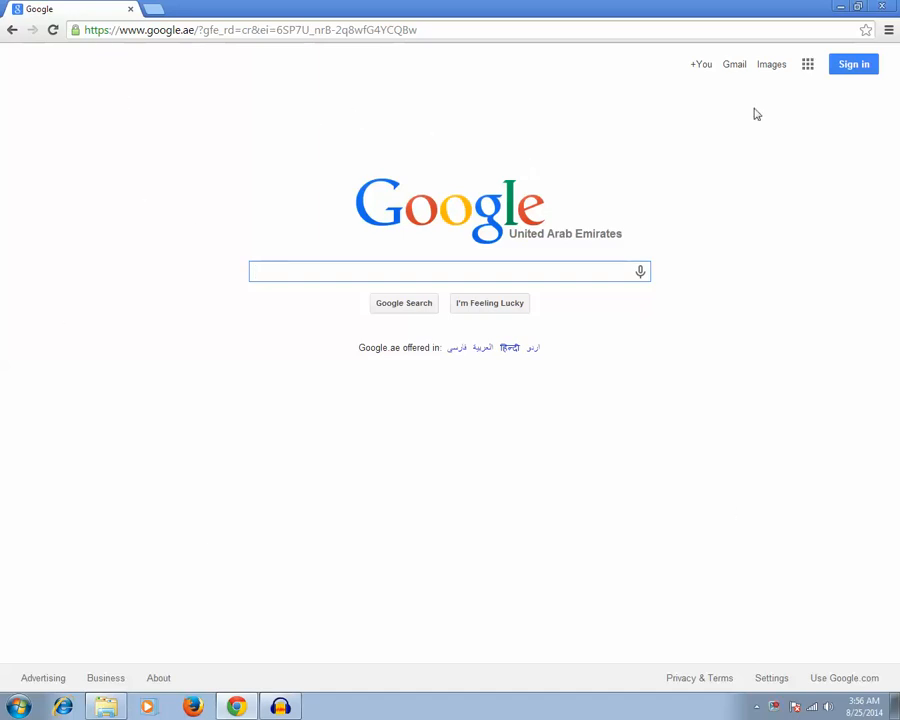
# Go to Chrome's Extensions page via the menu's Tools > Extensions entry
pyautogui.click(888, 30)
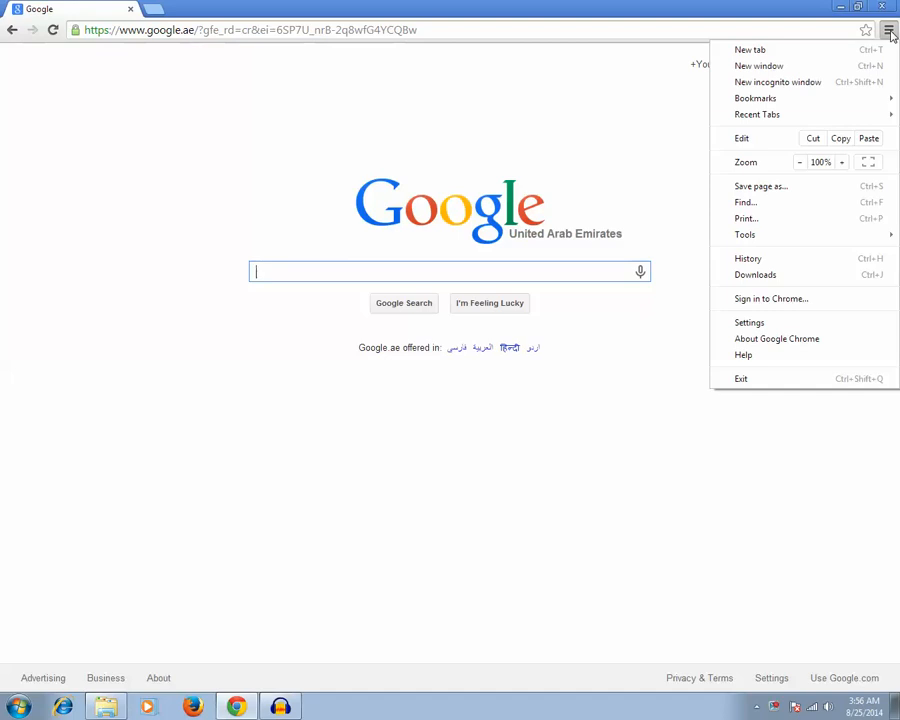
pyautogui.click(748, 322)
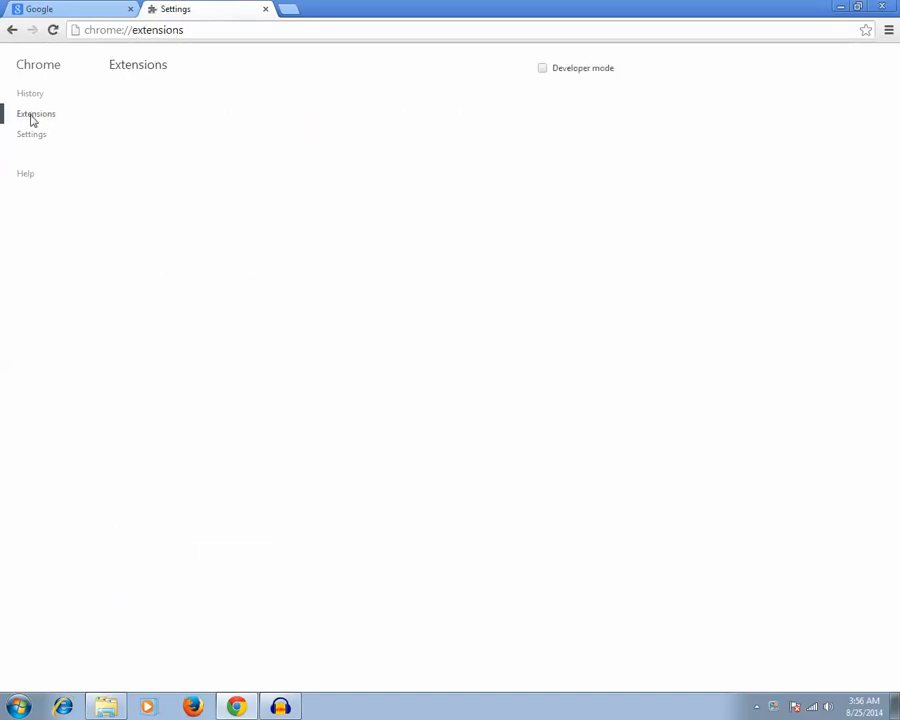
pyautogui.click(36, 112)
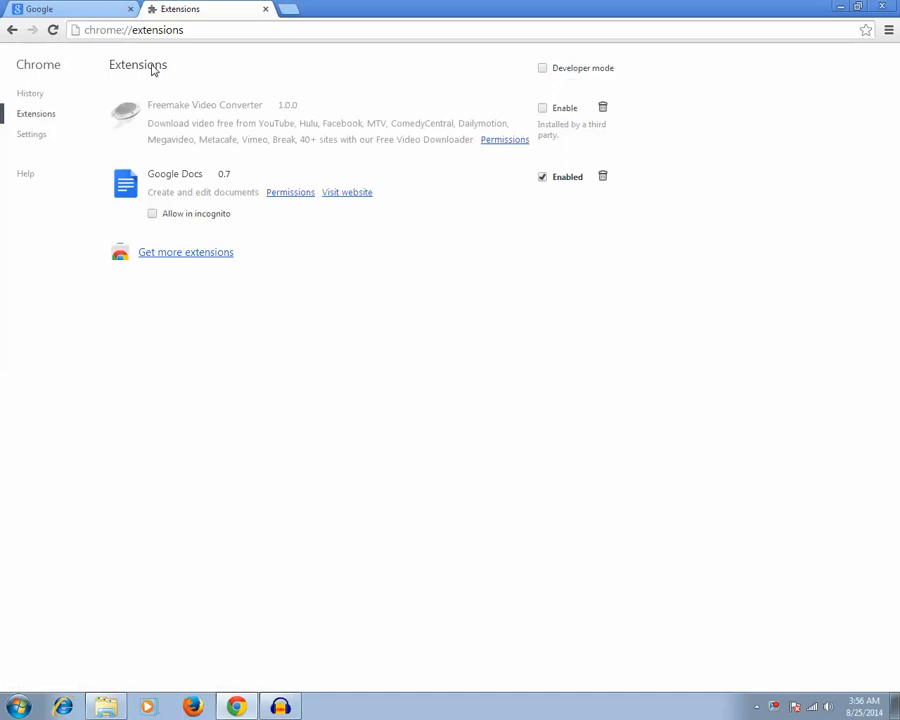
pyautogui.moveTo(176, 252)
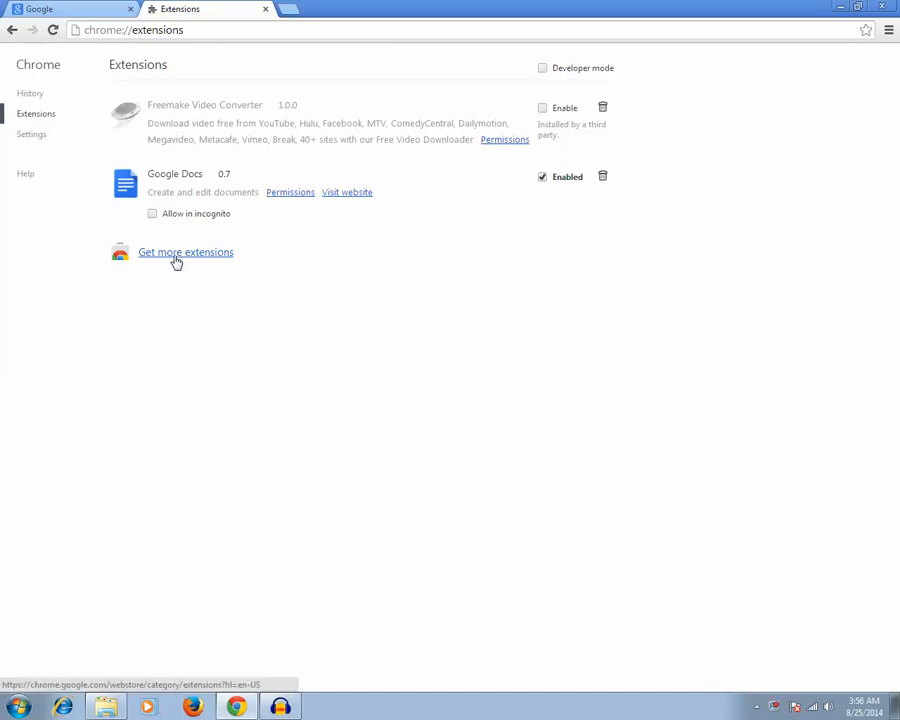
# Search the Chrome Web Store for 'Google custom background' extensions
pyautogui.click(184, 252)
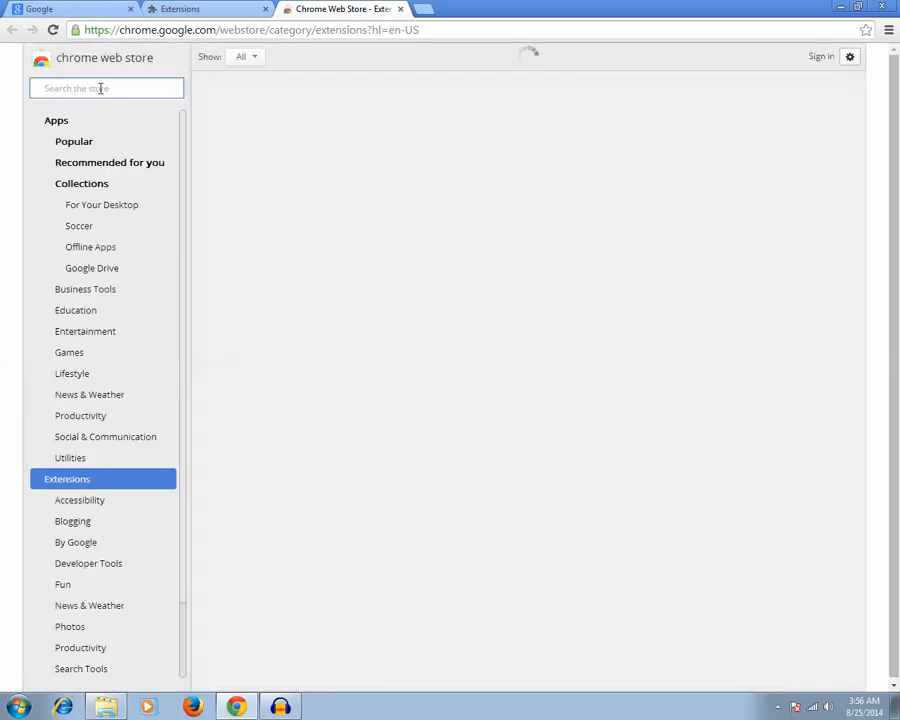
pyautogui.write('Google custom background')
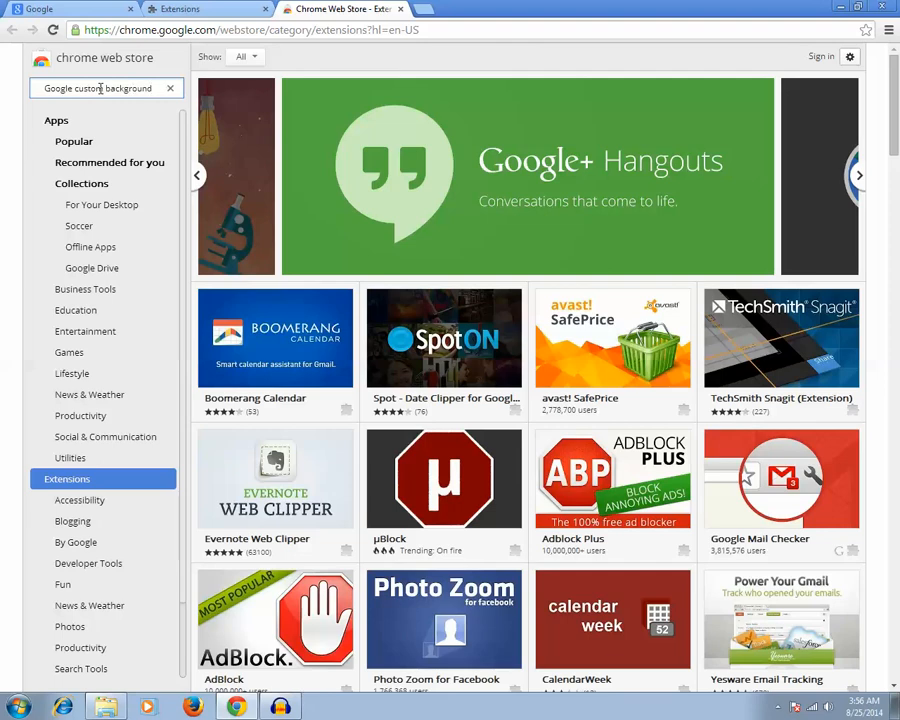
pyautogui.press('Return')
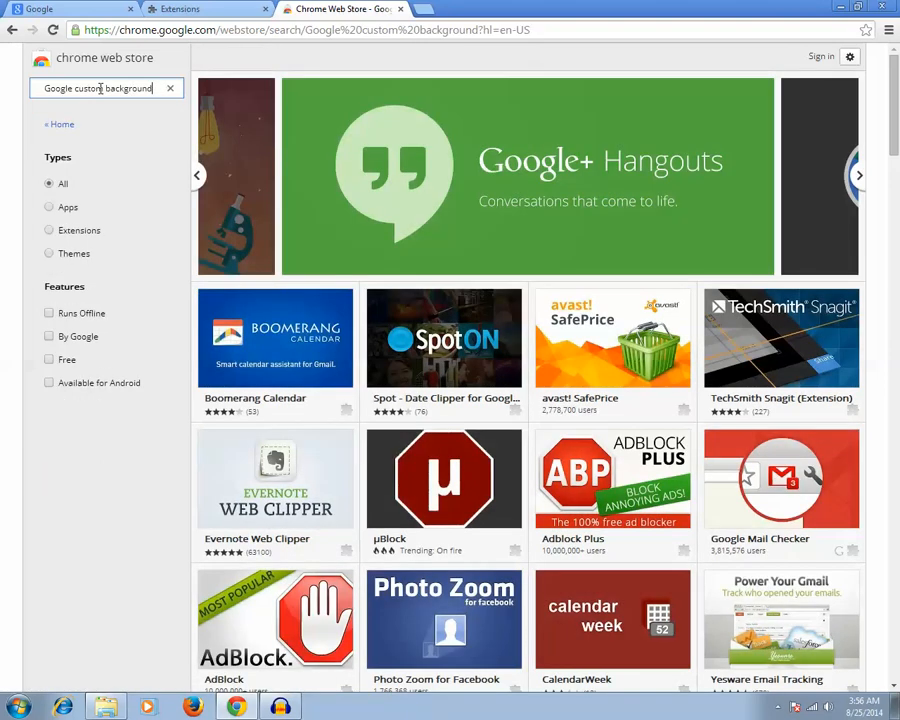
pyautogui.press('Return')
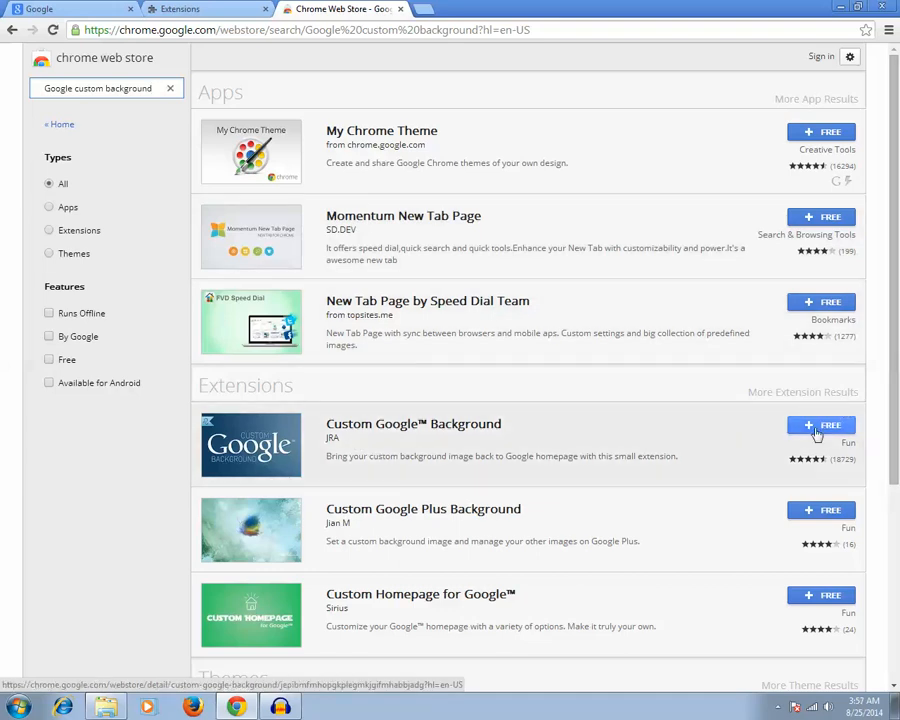
# Add the Custom Google Background extension to Chrome and confirm the installation
pyautogui.click(820, 424)
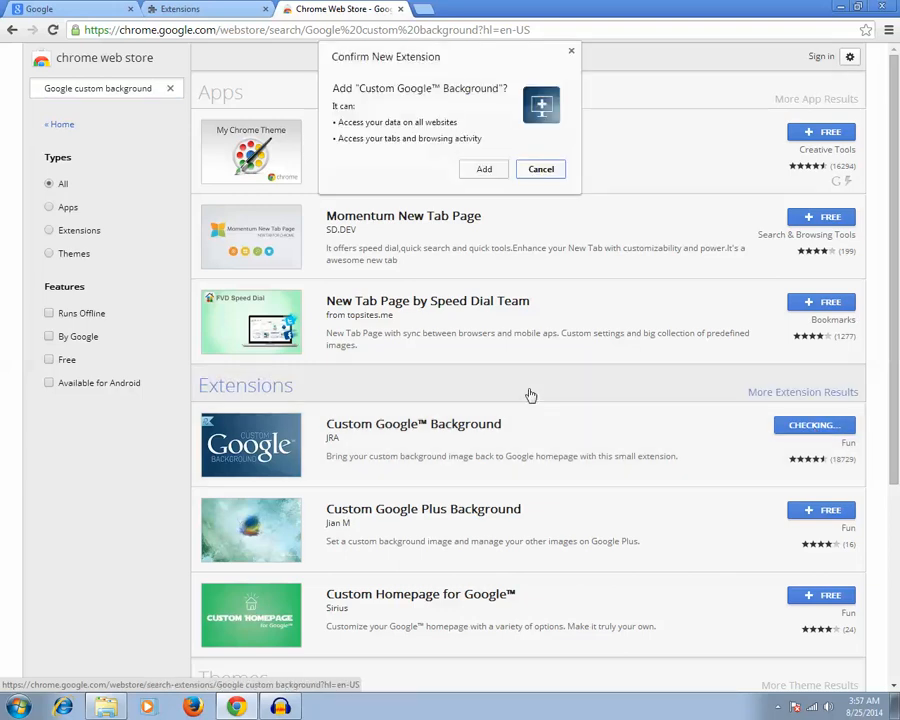
pyautogui.click(540, 168)
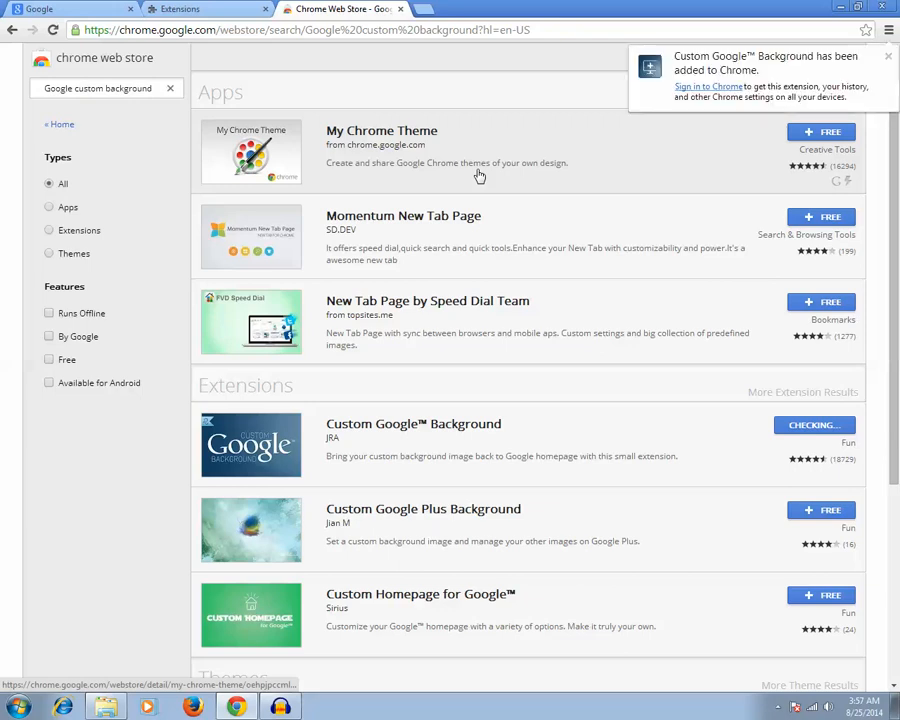
pyautogui.click(478, 8)
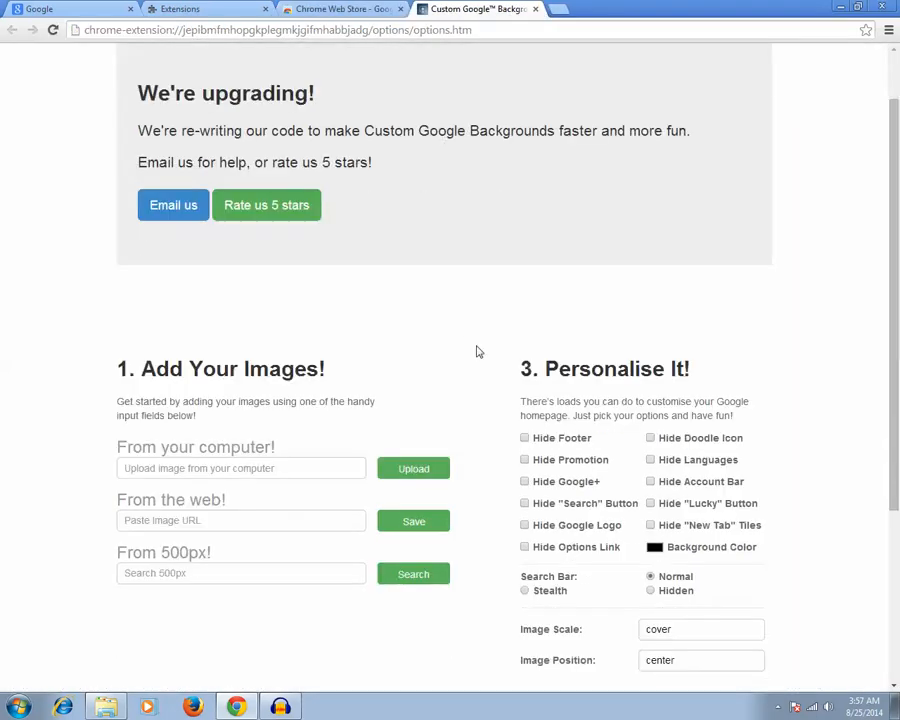
# Upload the Penguins sample picture from the computer as a background image
pyautogui.scroll(-3)
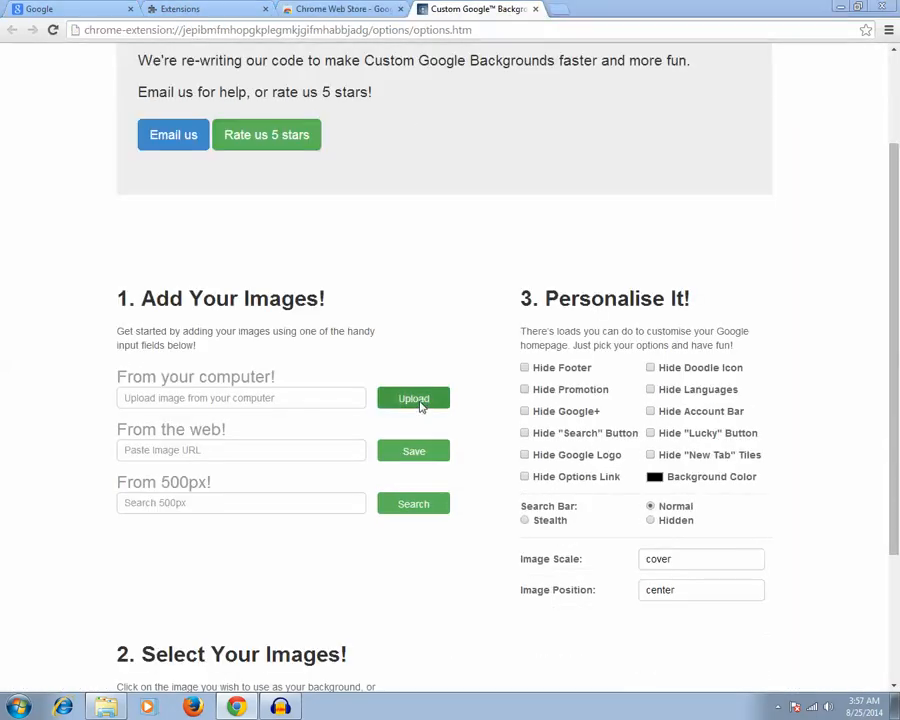
pyautogui.click(412, 398)
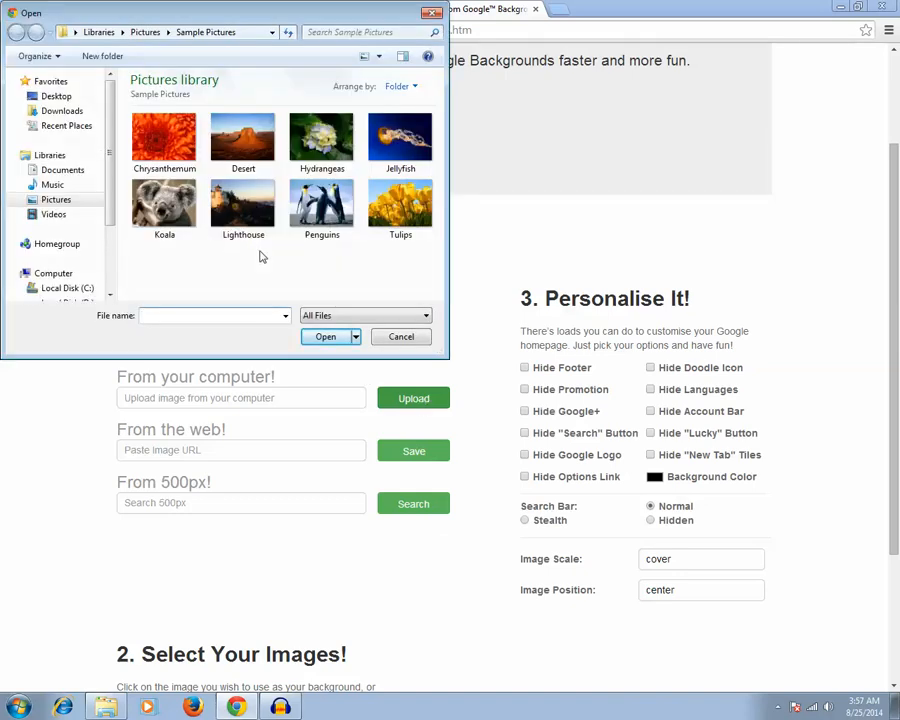
pyautogui.click(320, 204)
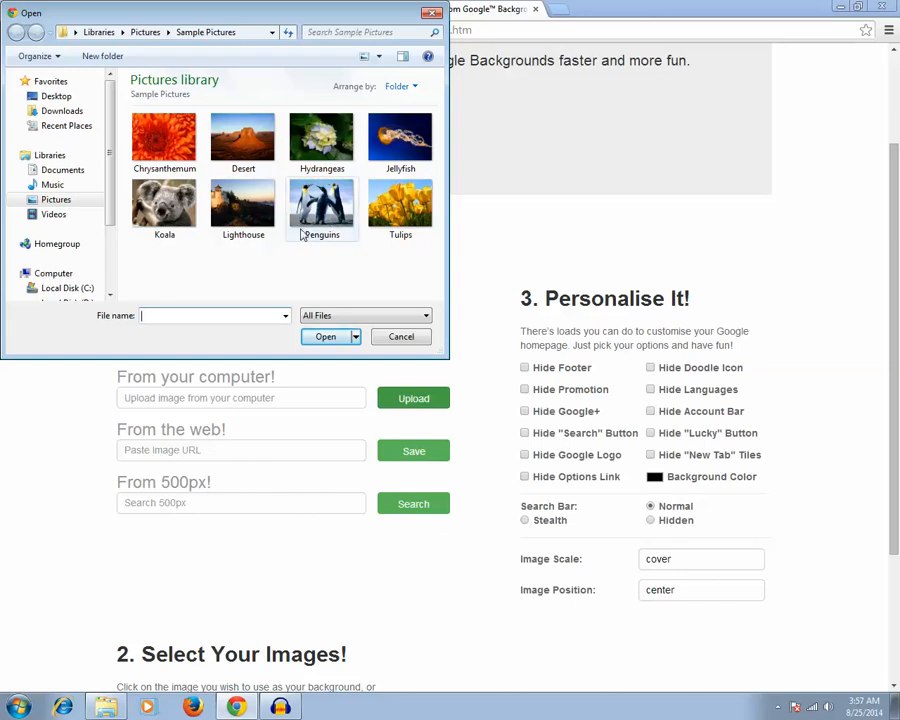
pyautogui.click(320, 204)
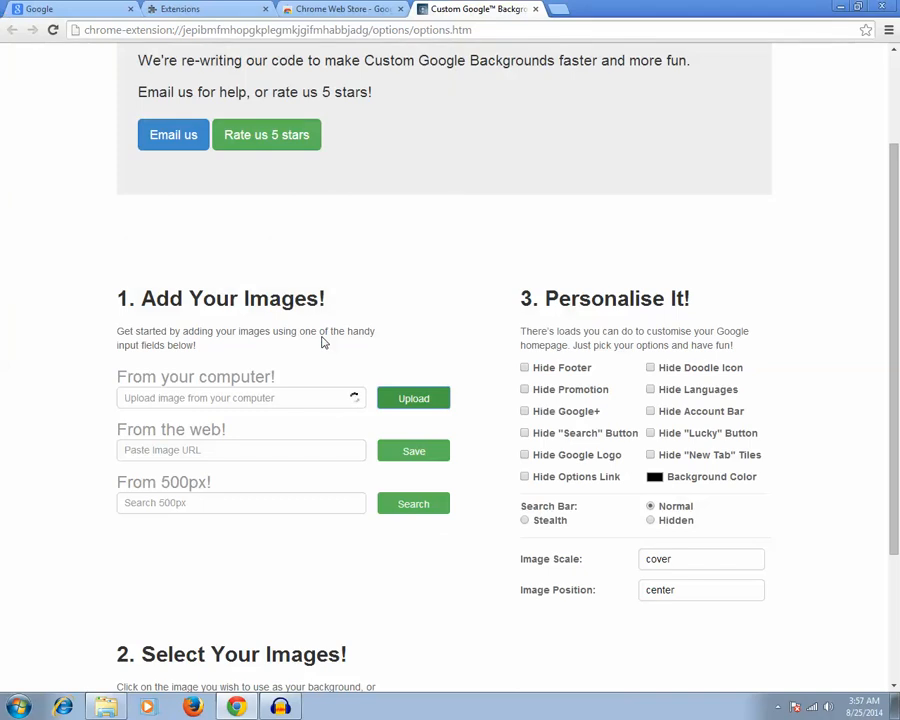
# Scroll to 'Select Your Images!' to confirm the Penguins thumbnail was added
pyautogui.scroll(-3)
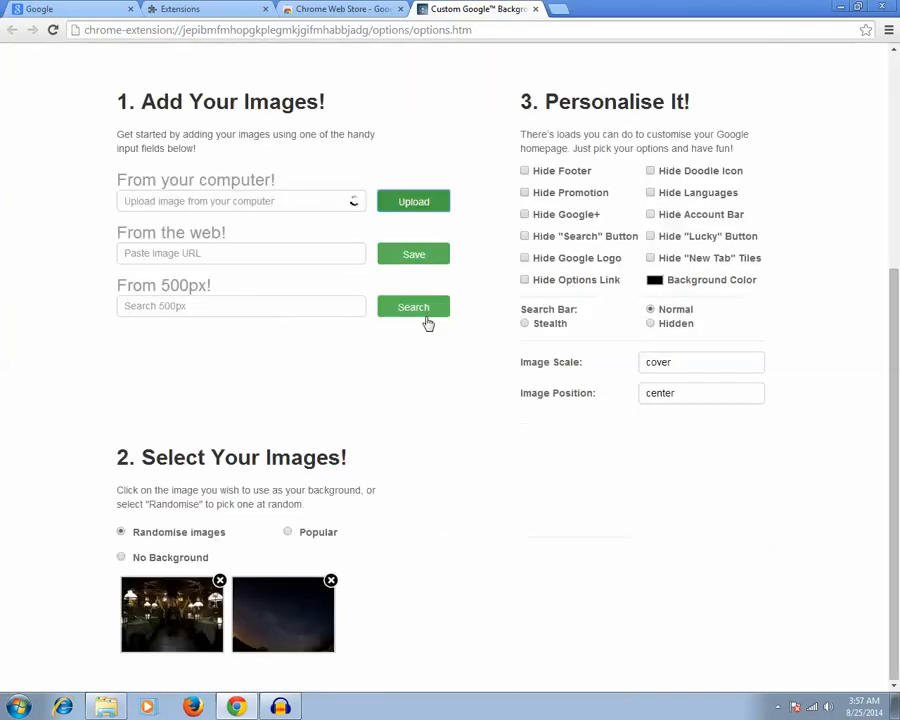
pyautogui.moveTo(444, 602)
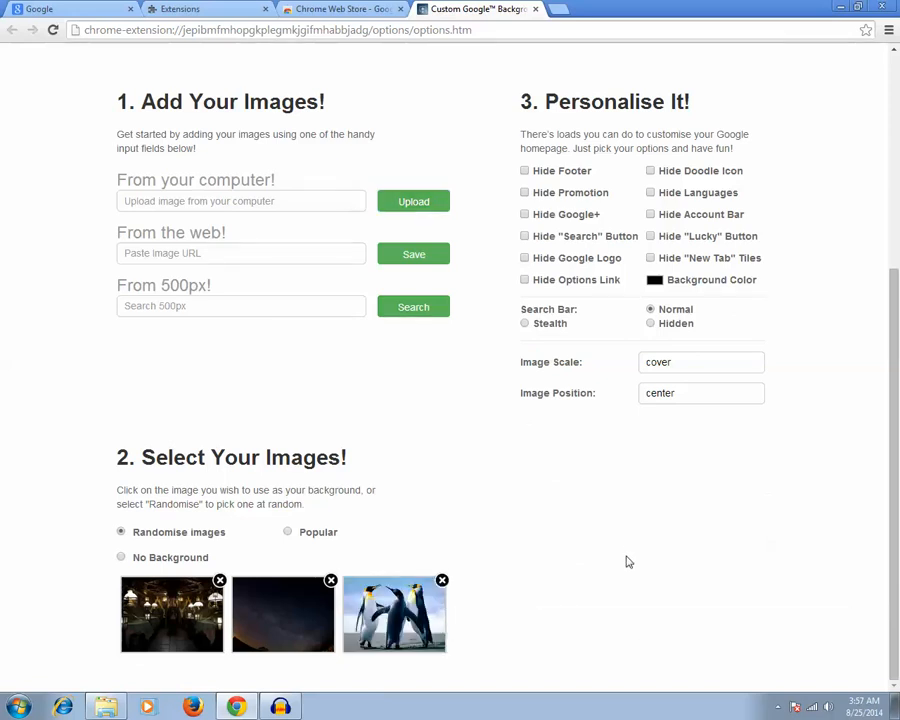
pyautogui.moveTo(532, 594)
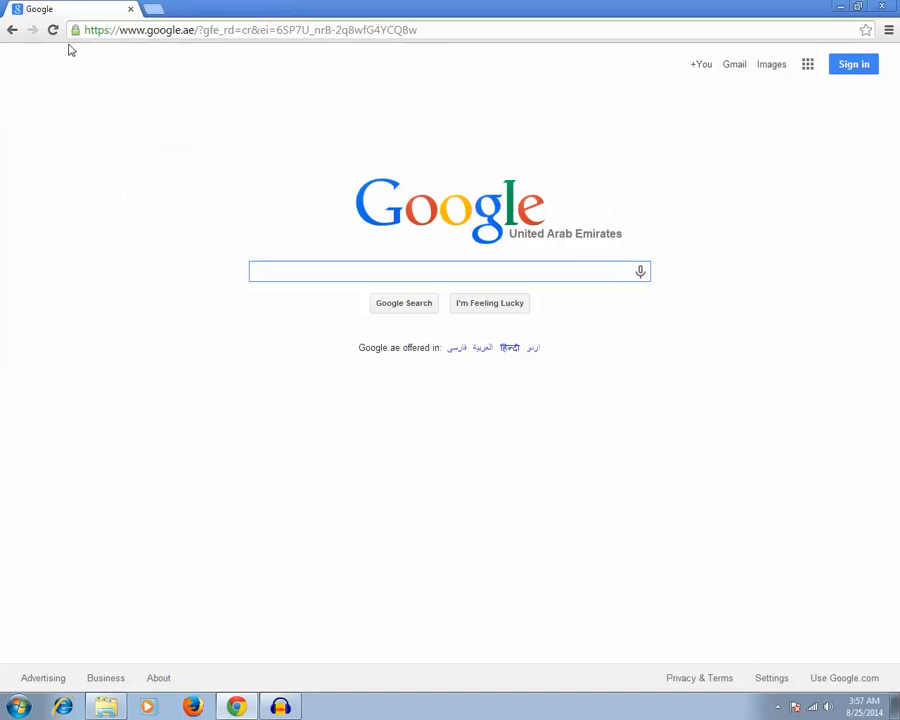
# Reload the Google homepage until the penguins picture shows as its background
pyautogui.click(52, 30)
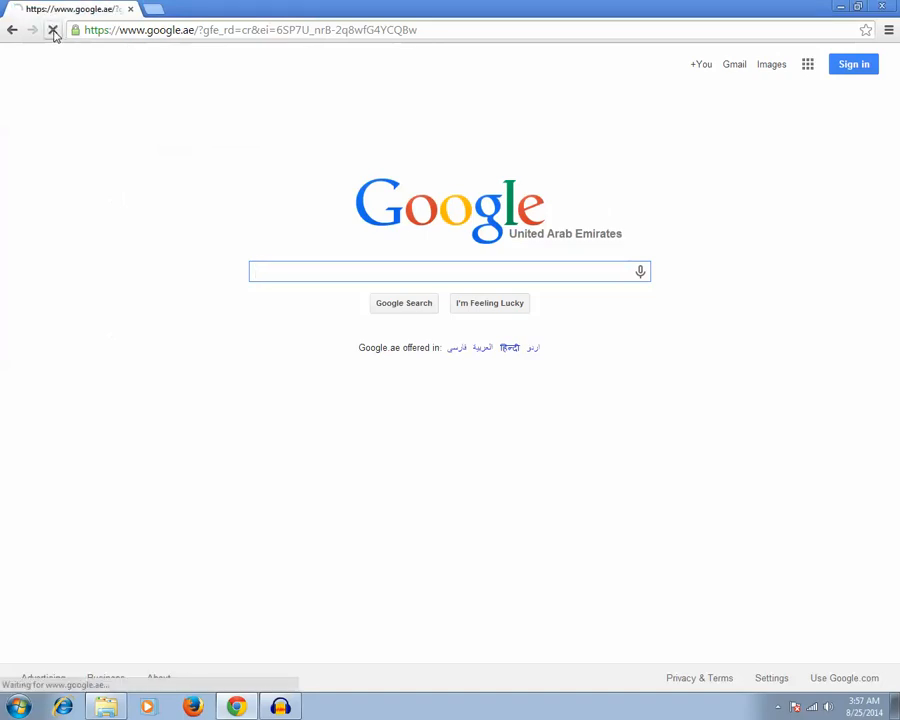
pyautogui.click(54, 30)
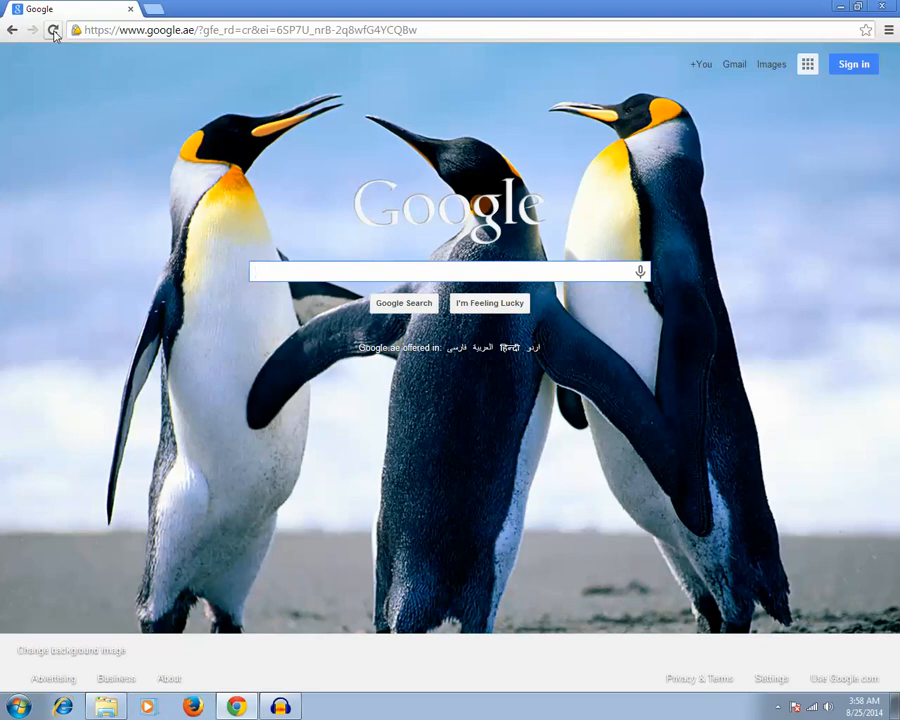
pyautogui.click(448, 272)
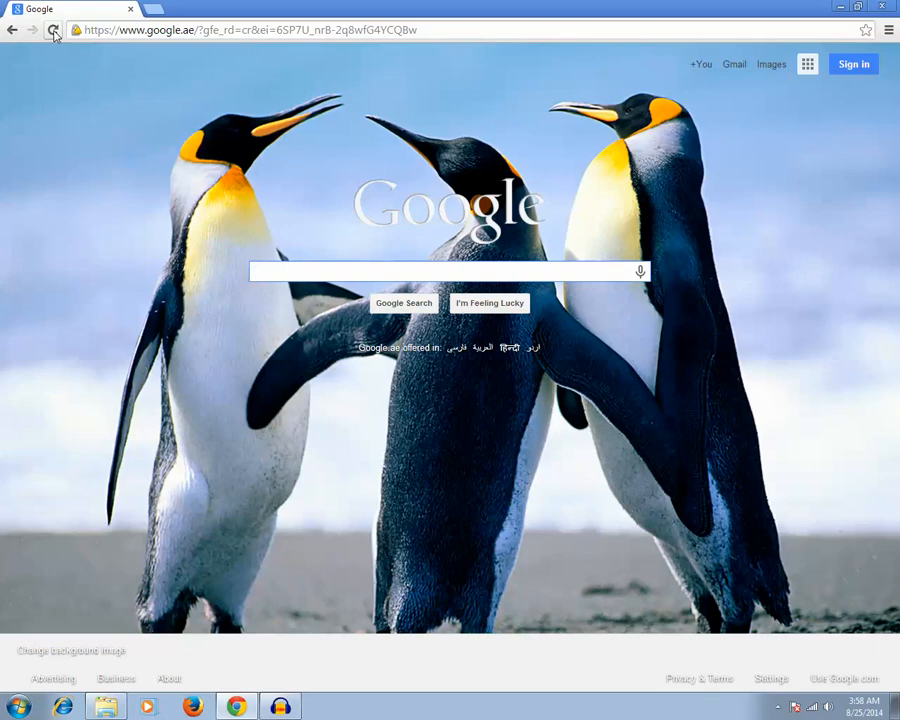
pyautogui.click(440, 272)
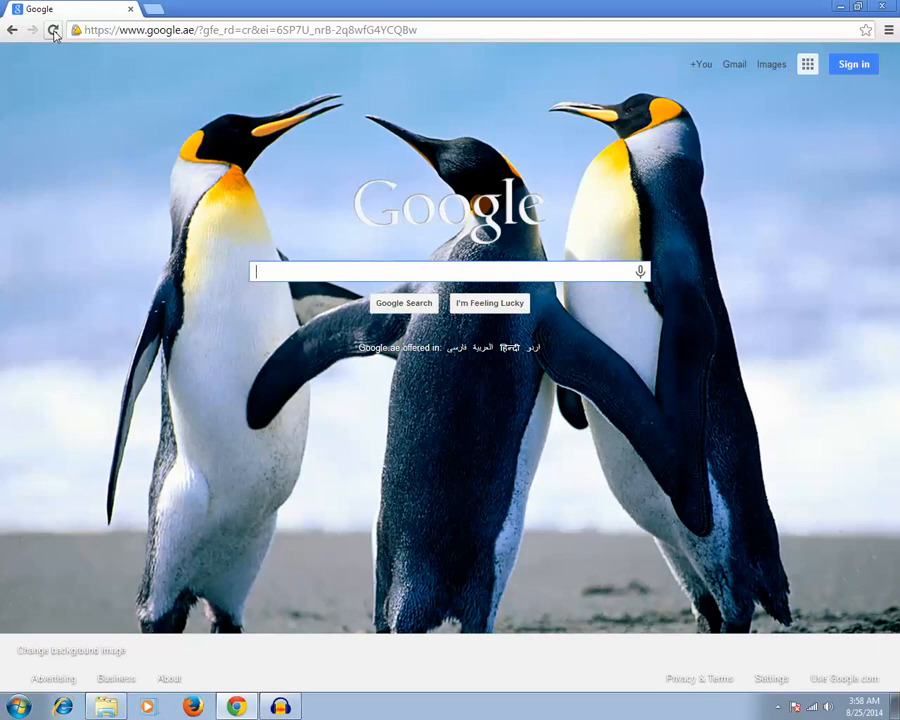